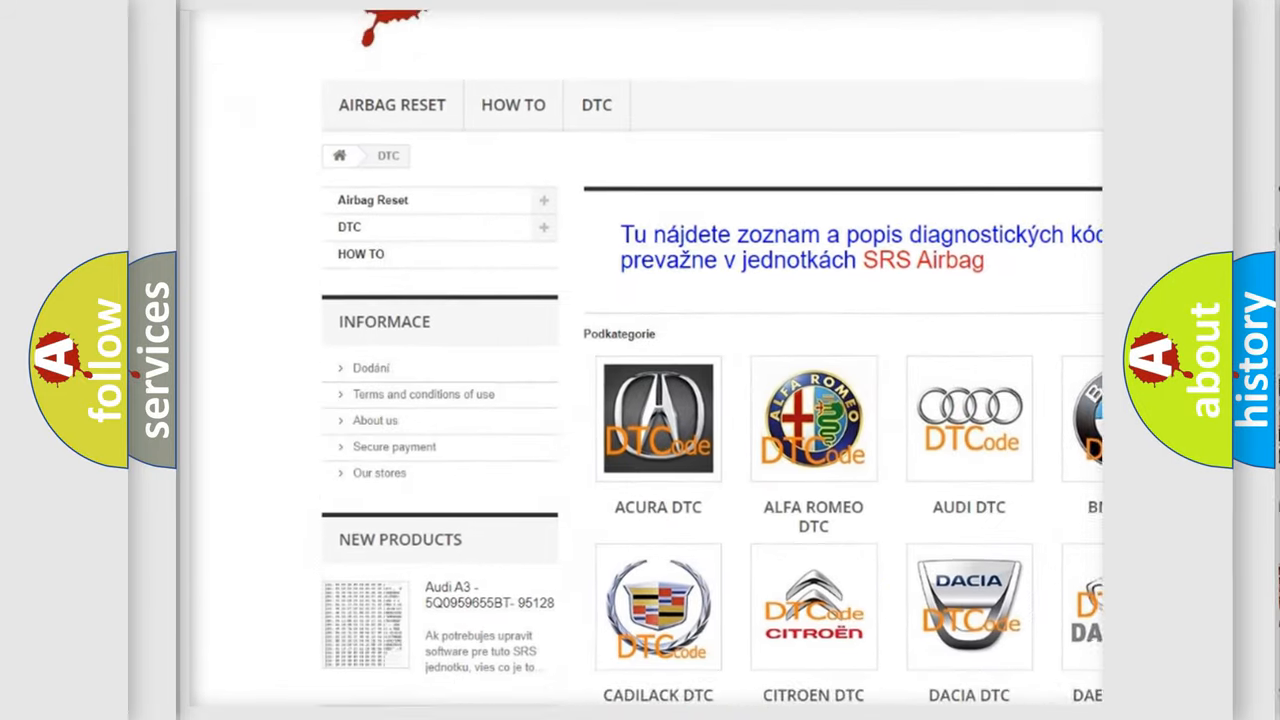
scroll(down, 3)
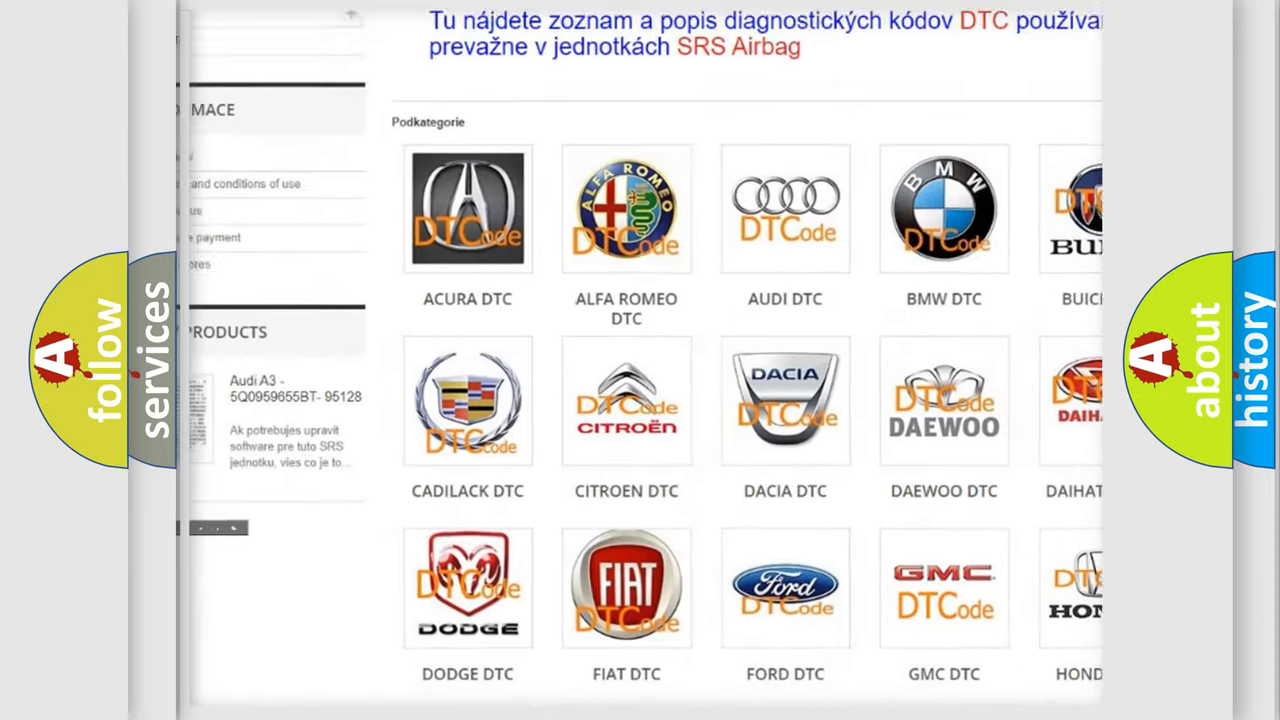
scroll(down, 3)
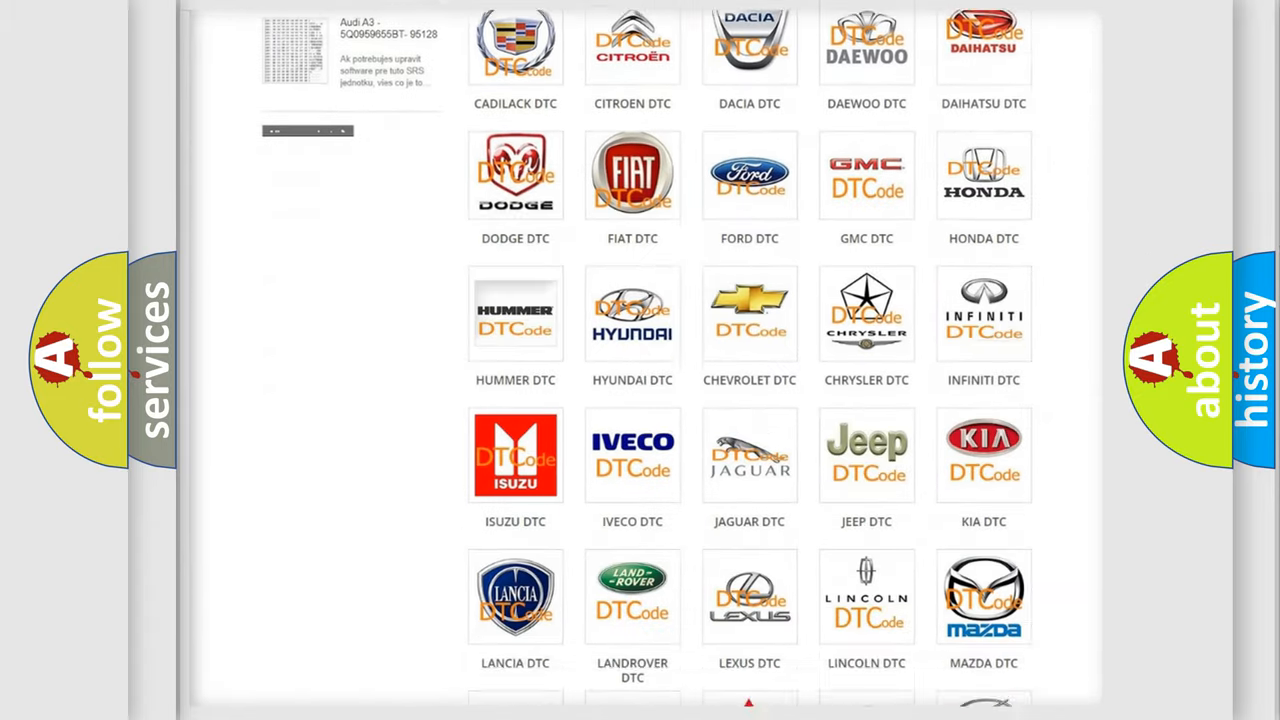
scroll(down, 3)
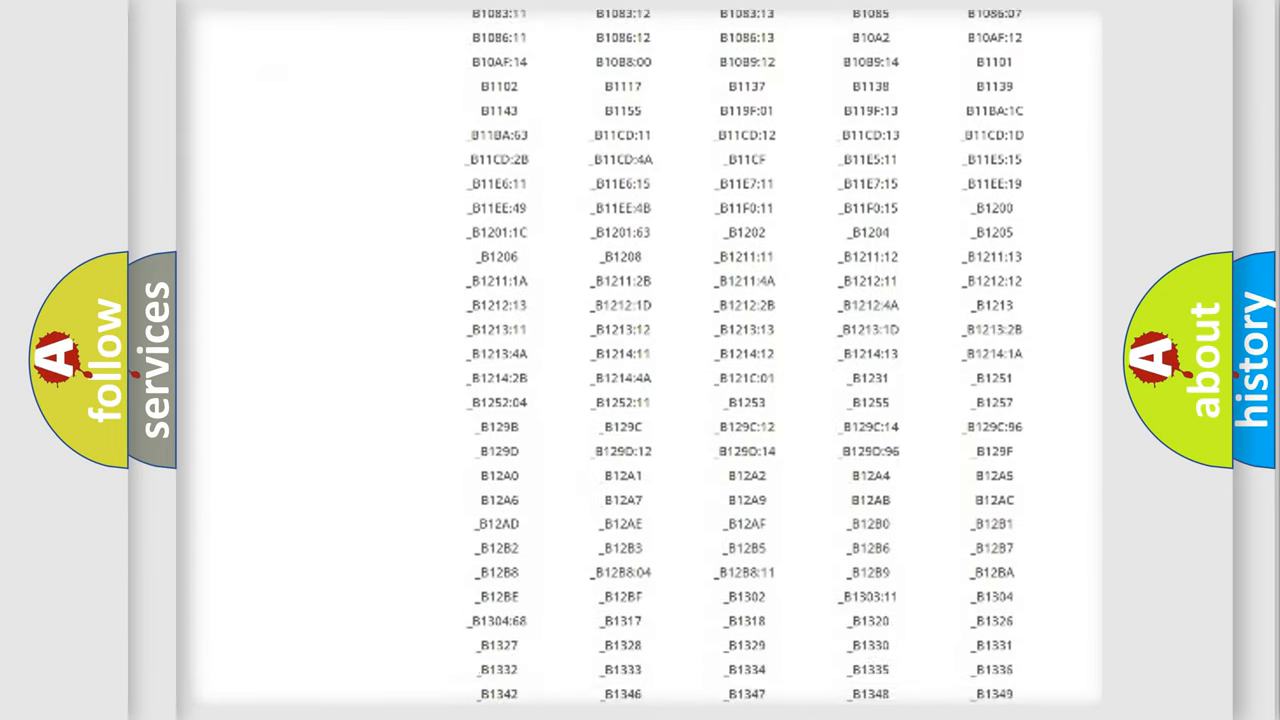
scroll(down, 3)
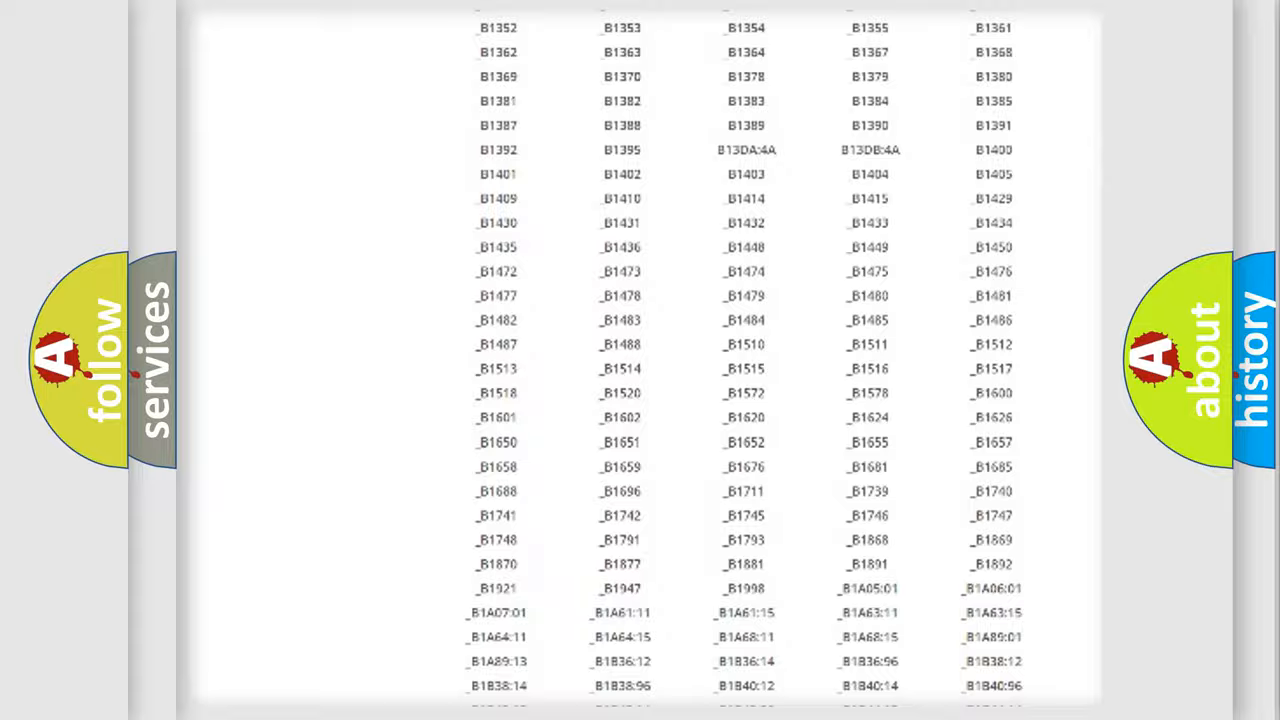